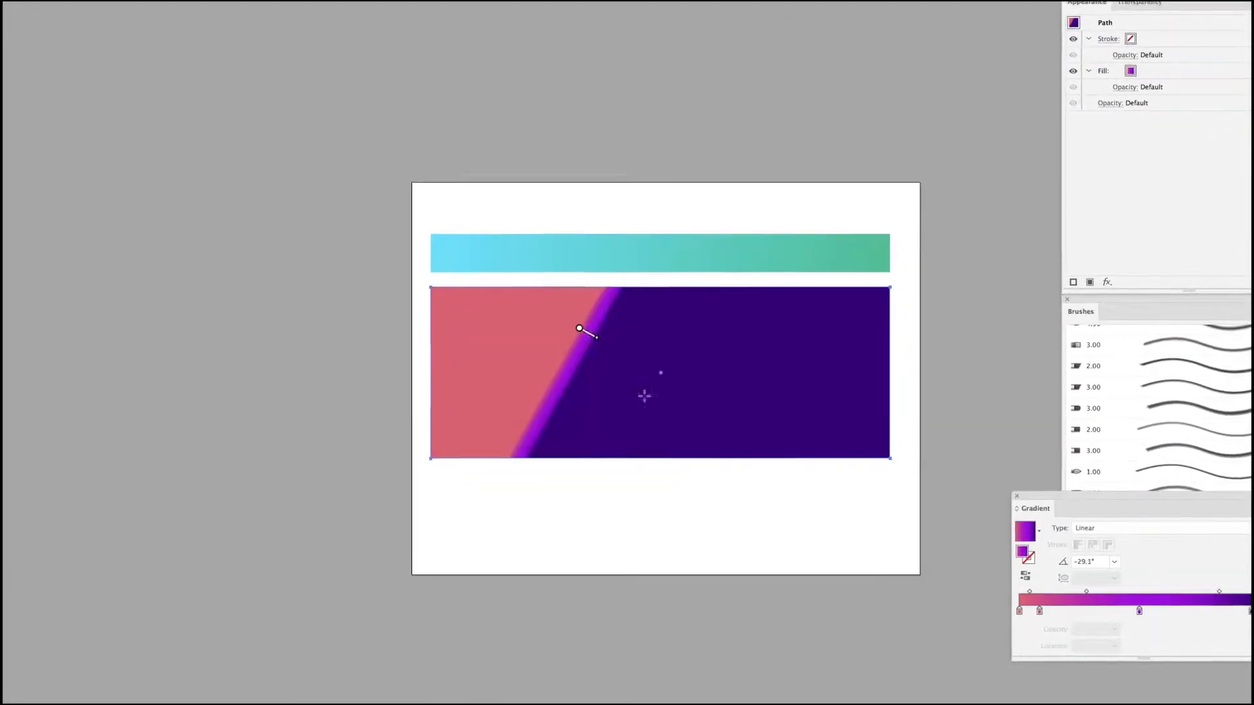
- Angle the rectangle's linear gradient by dragging its direction and entering -59
drag(580, 329, 369, 464)
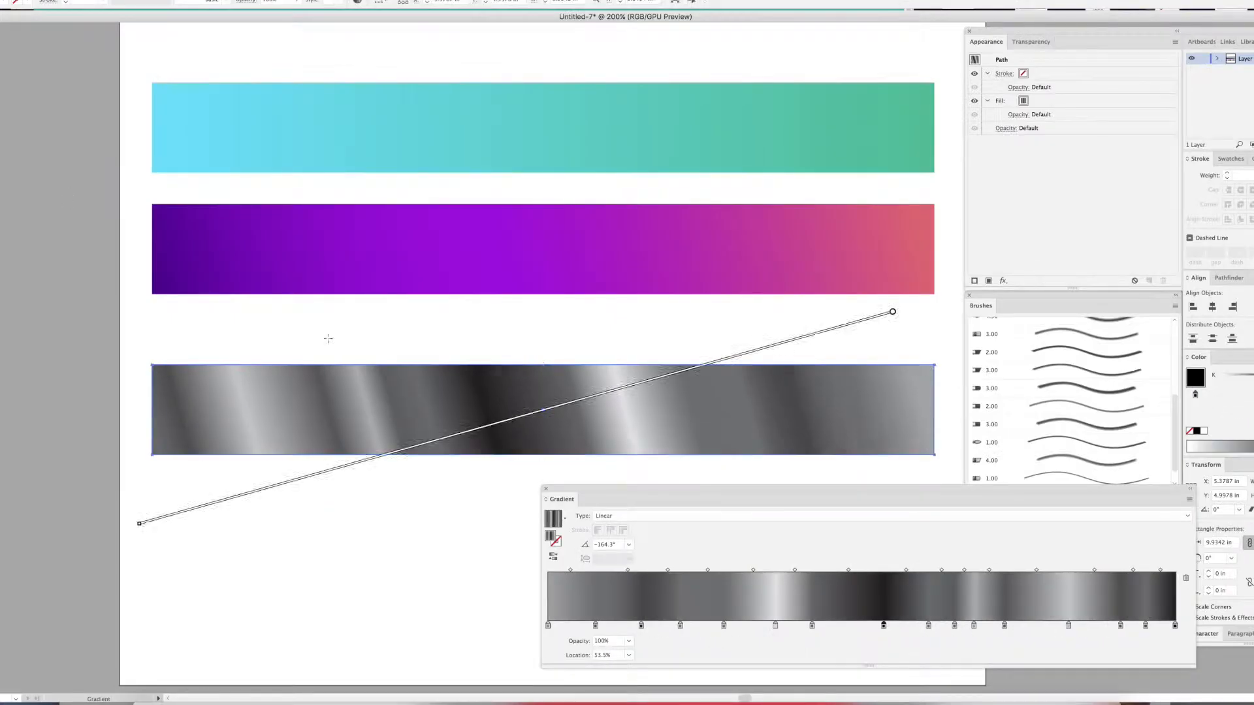
text(-59)
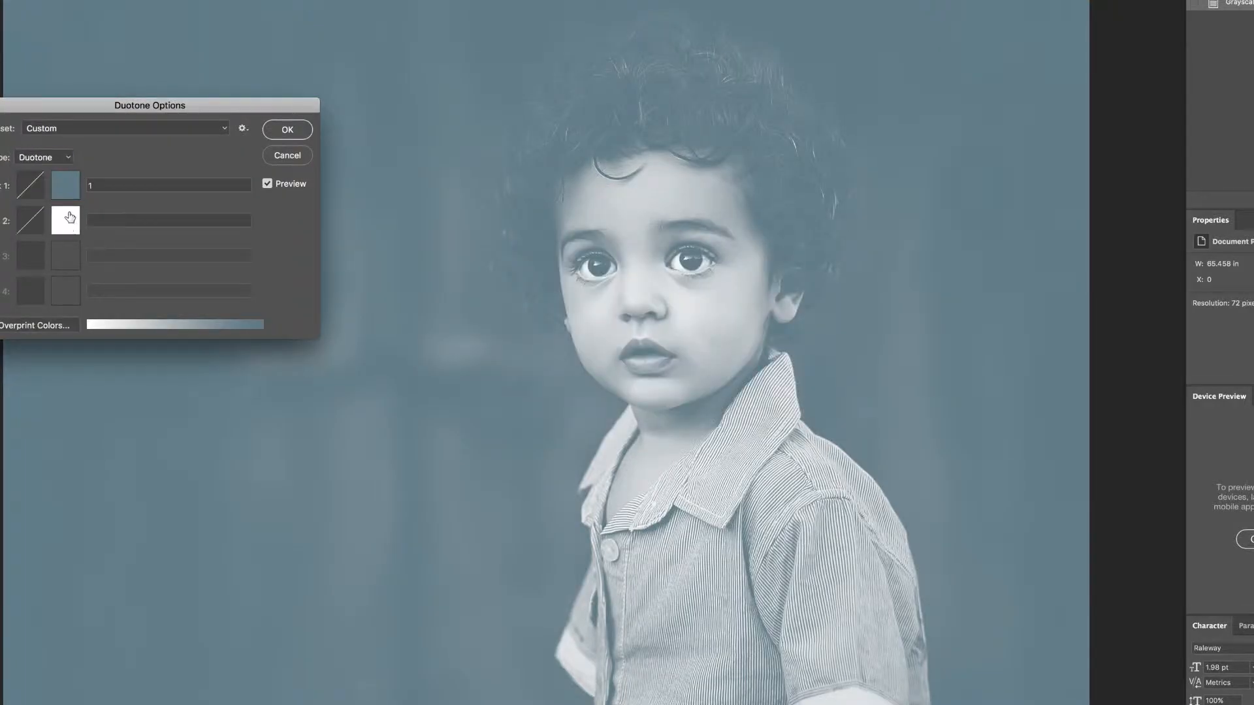
- Pick a red, then purple, second ink for the boy's duotone and confirm
click(65, 221)
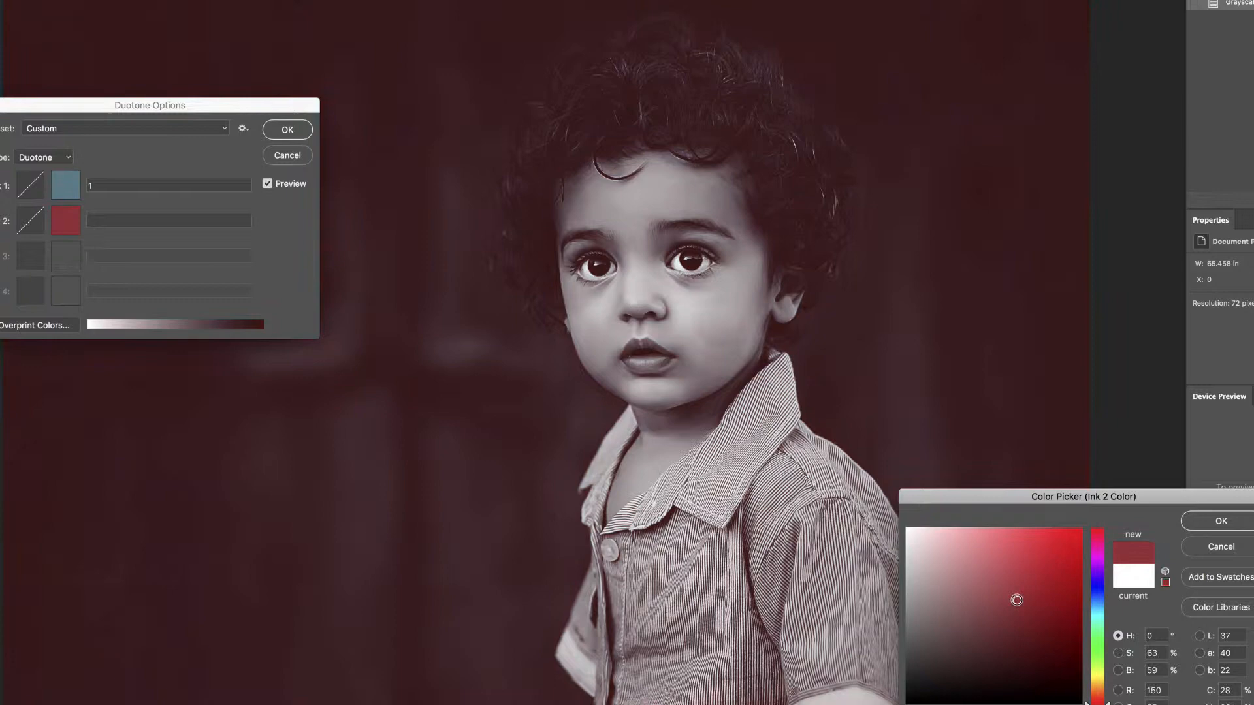
click(984, 574)
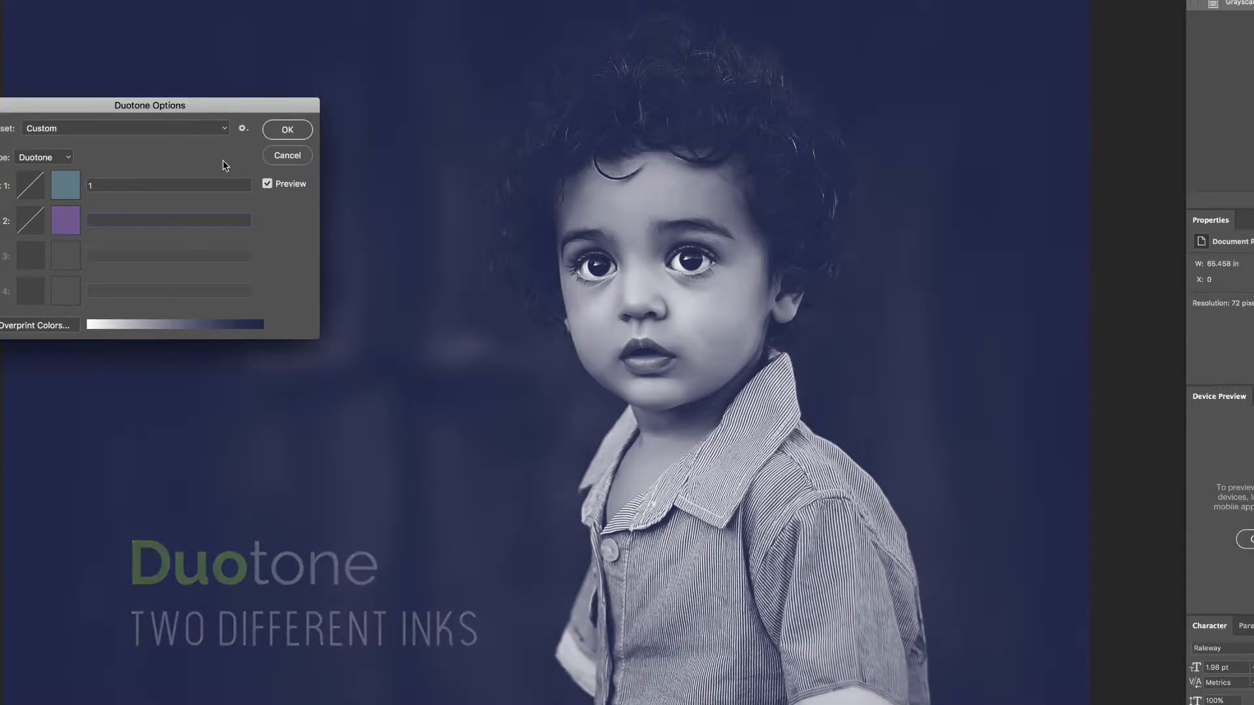
click(680, 274)
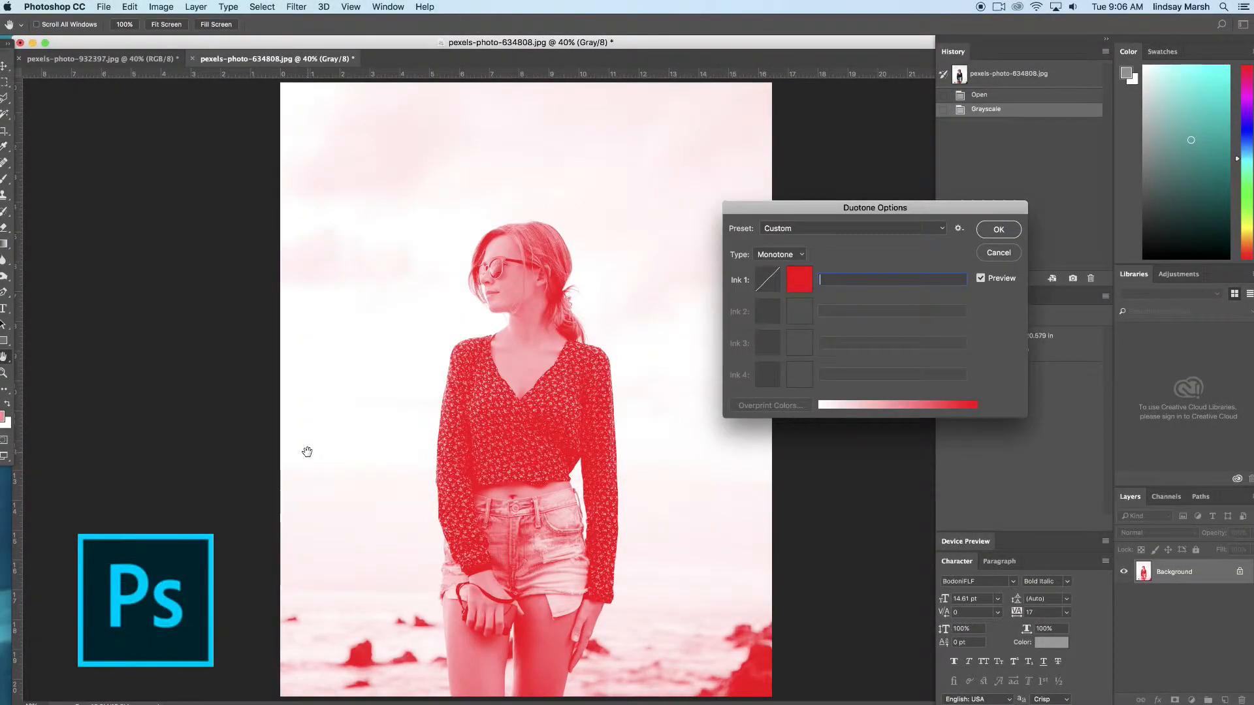
- Switch the woman's photo to two-ink Duotone and start choosing the second ink colour
click(798, 310)
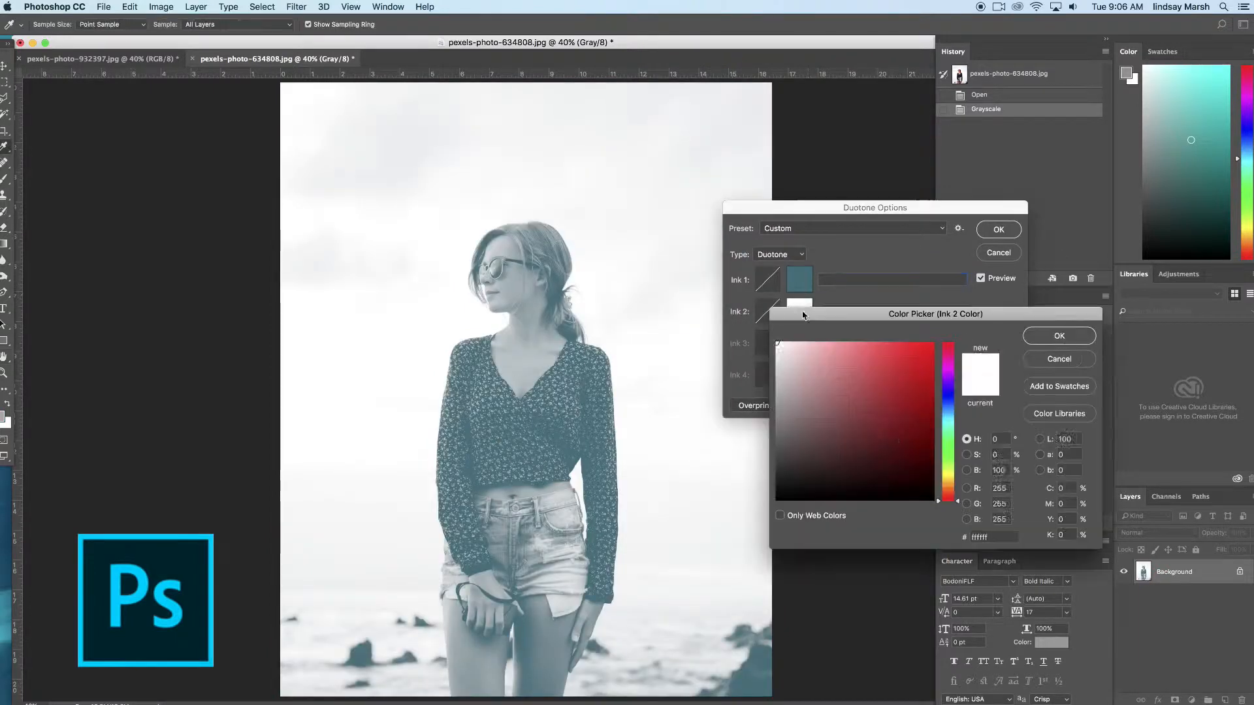
click(1059, 336)
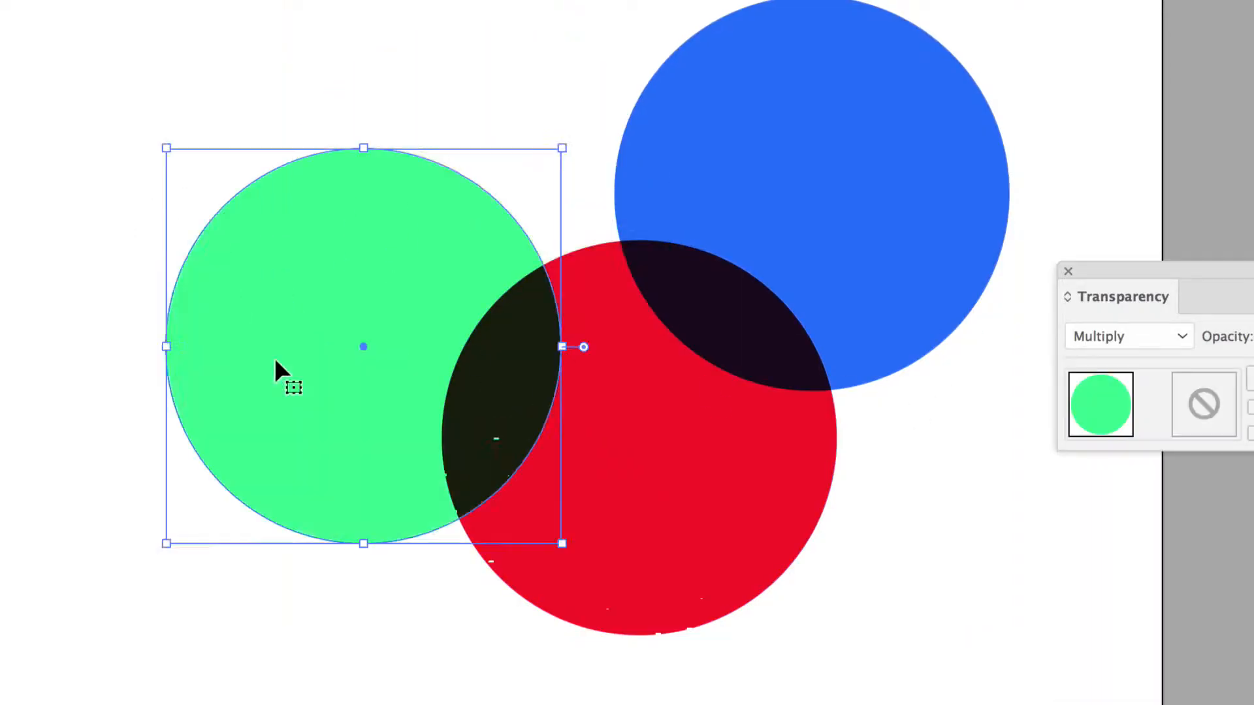
- Select the green circle to give it Multiply blending
click(1128, 336)
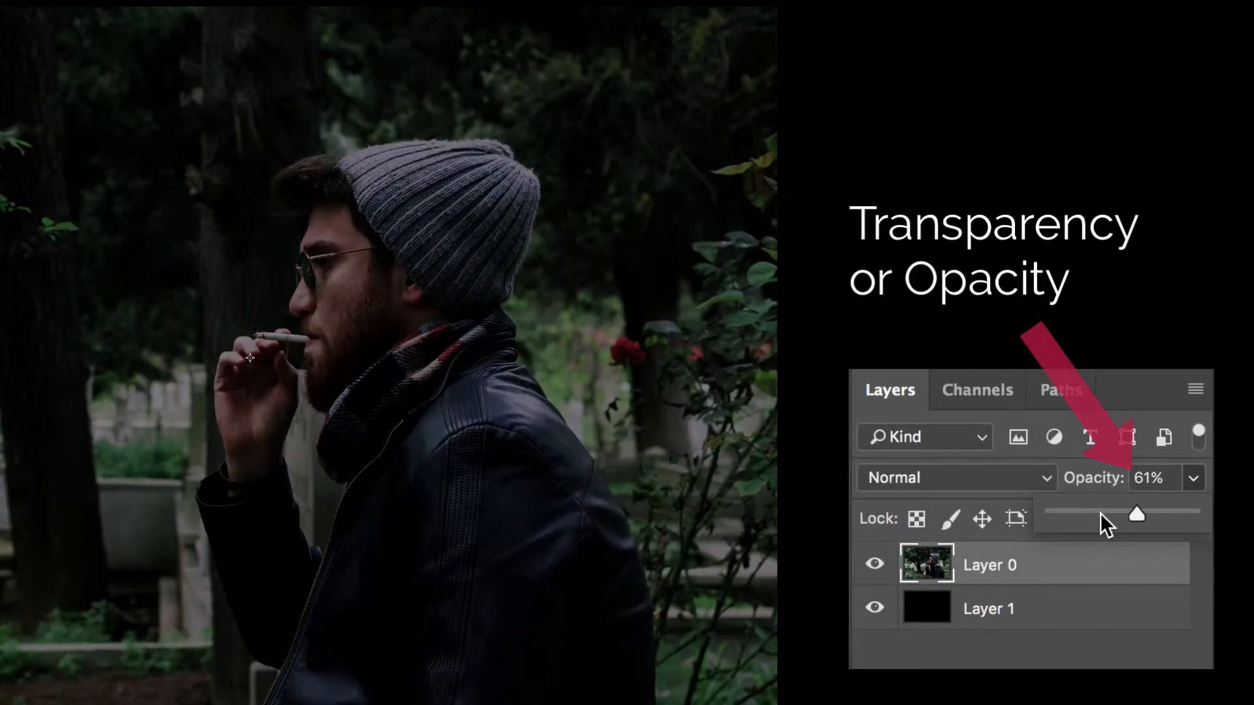
- Set Layer 0 to 97% opacity and change its blending from Overlay to Screen
drag(1138, 515, 1136, 515)
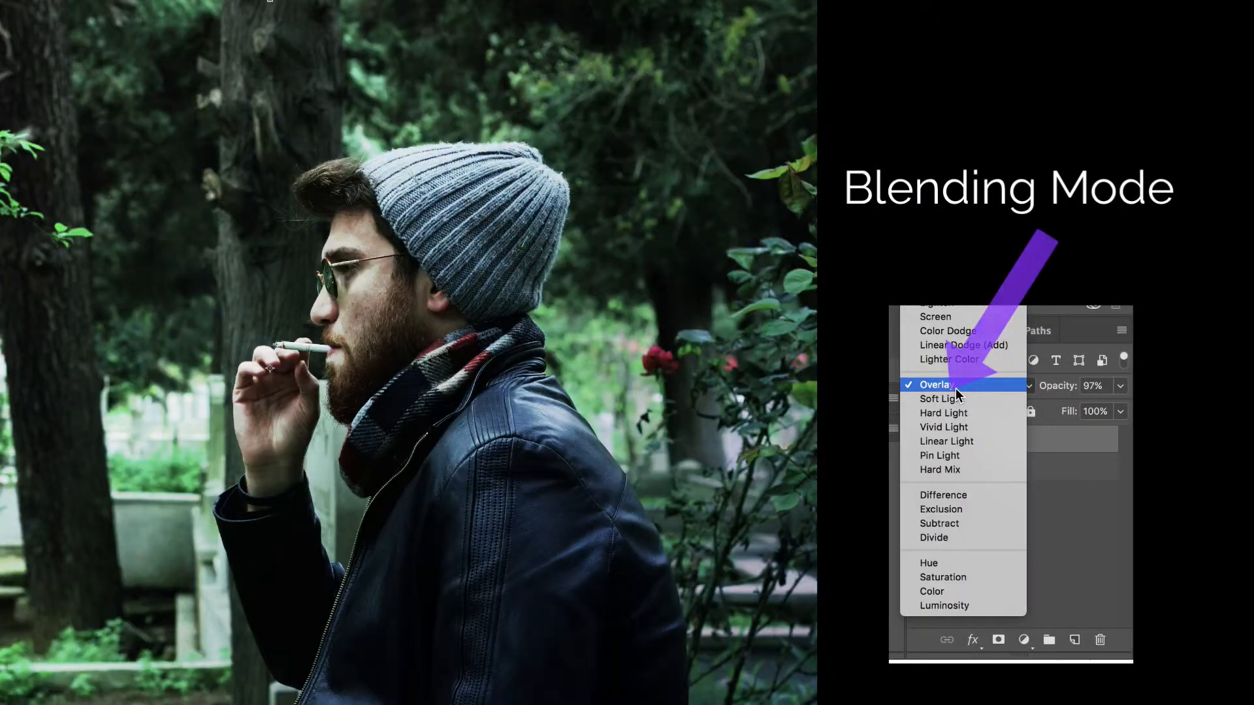
click(935, 385)
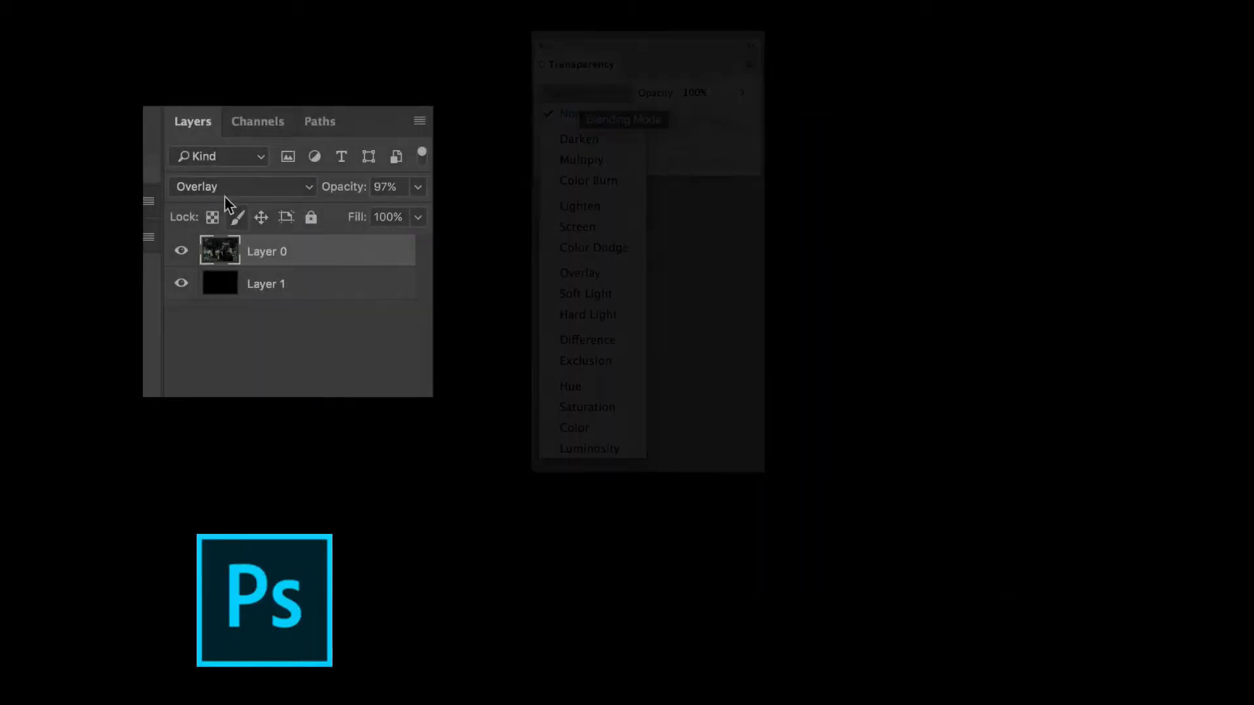
click(240, 186)
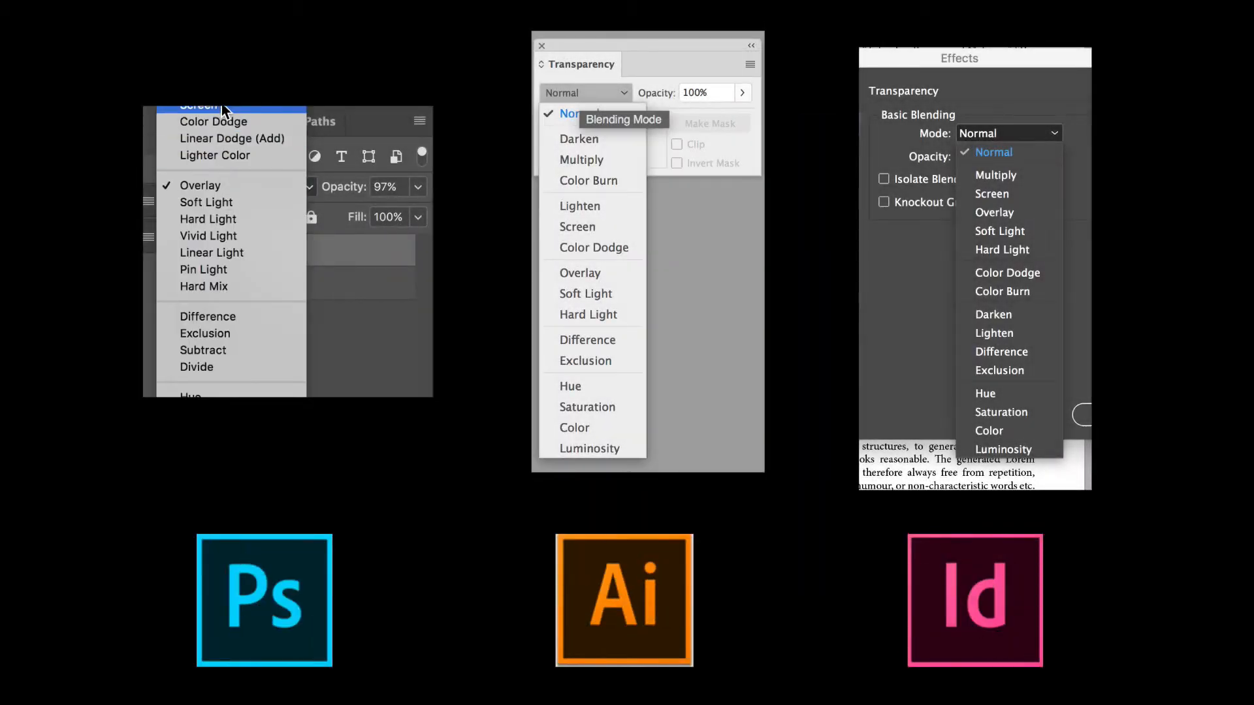
click(197, 106)
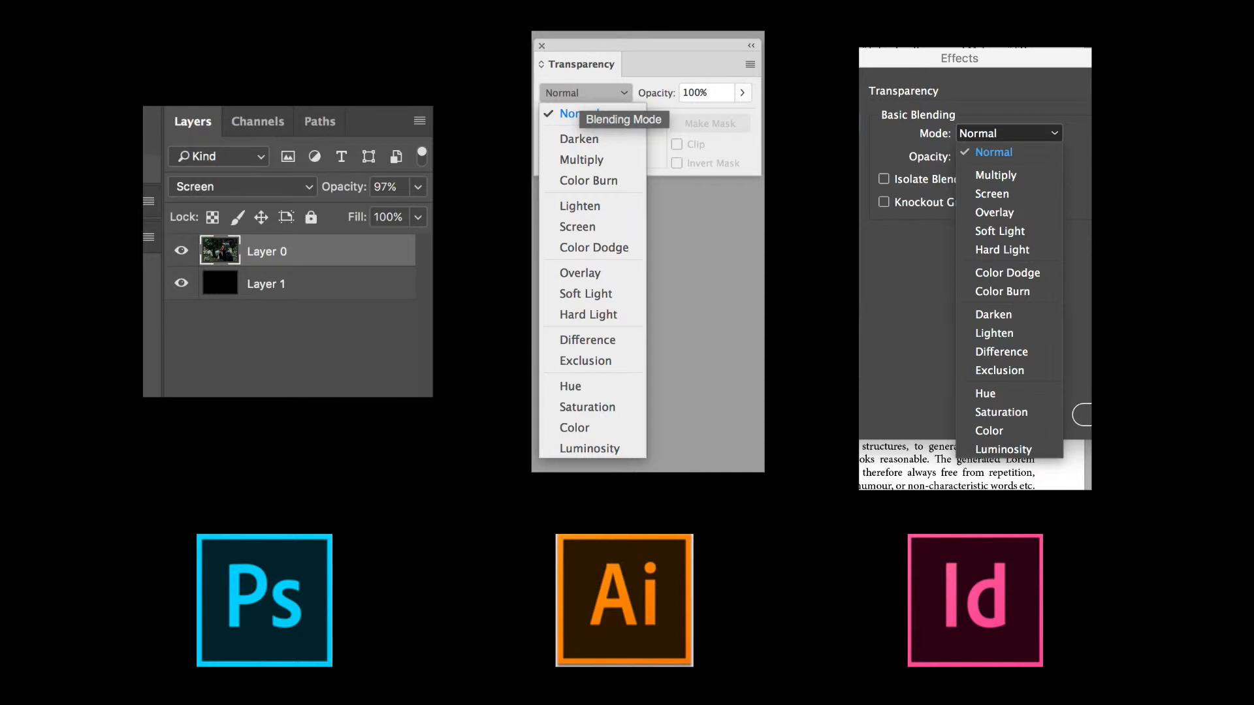